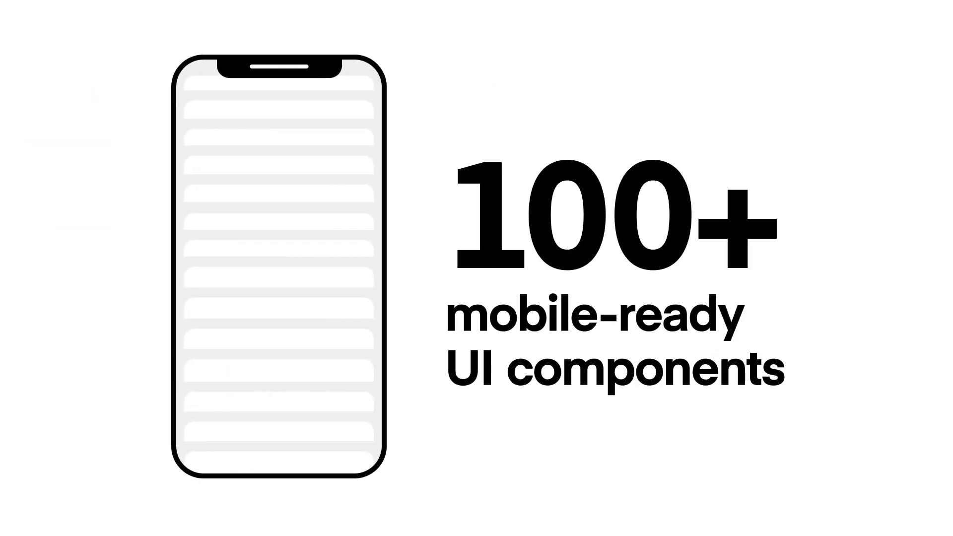
# Step: Switch the platform toggle from ios to android so the phone mockup adopts Android styling
pyautogui.click(280, 206)
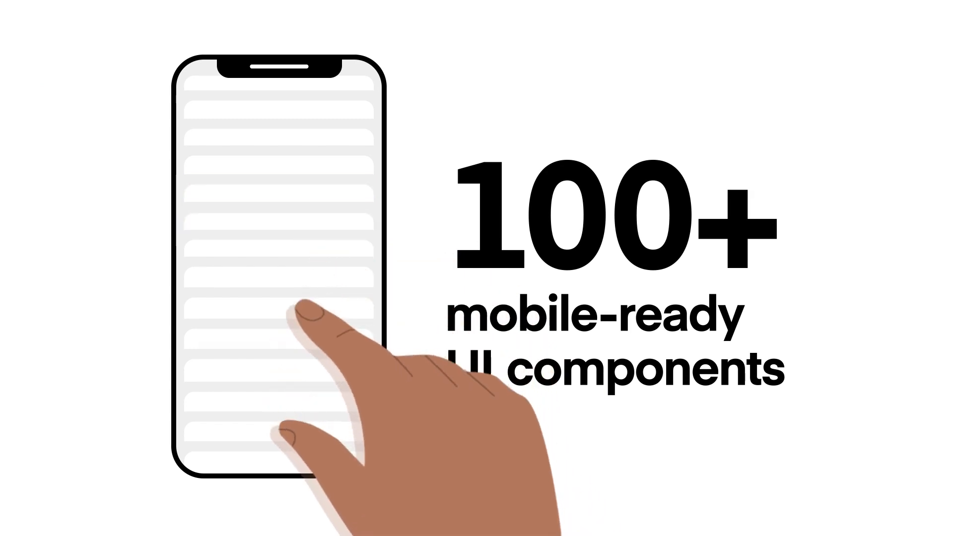
pyautogui.click(280, 322)
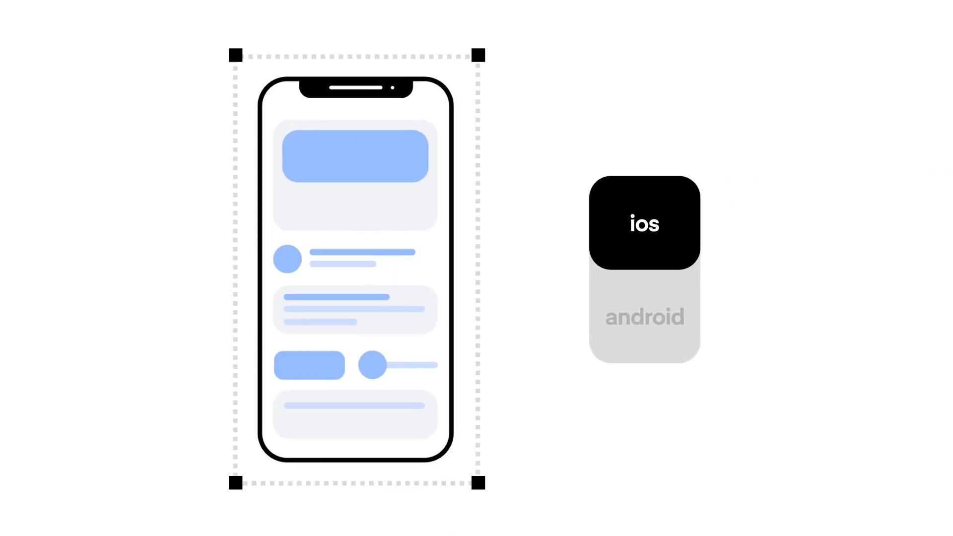
pyautogui.click(643, 223)
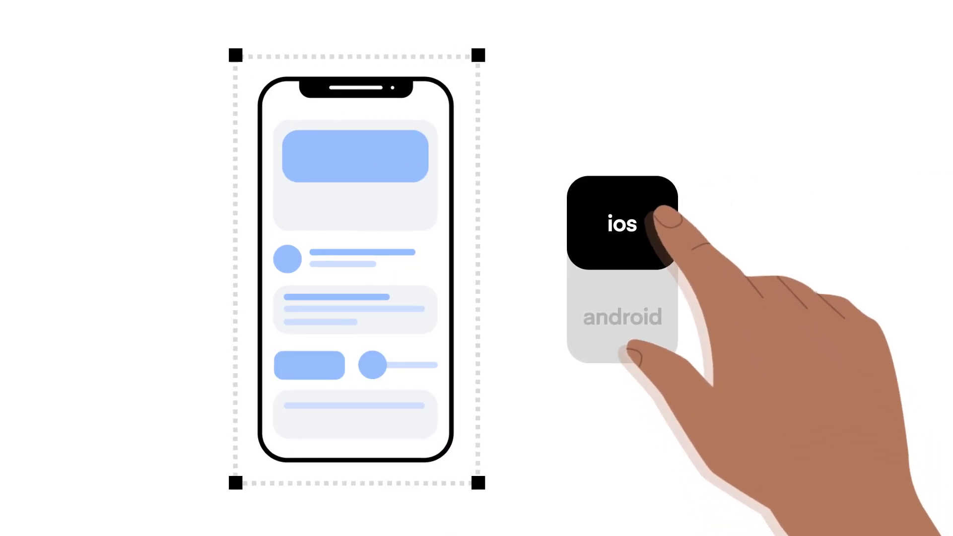
pyautogui.click(621, 315)
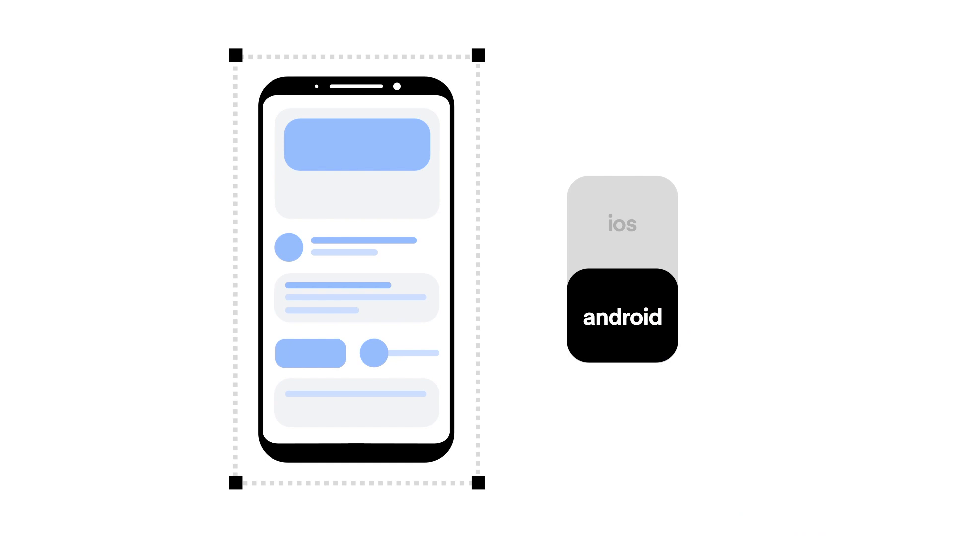